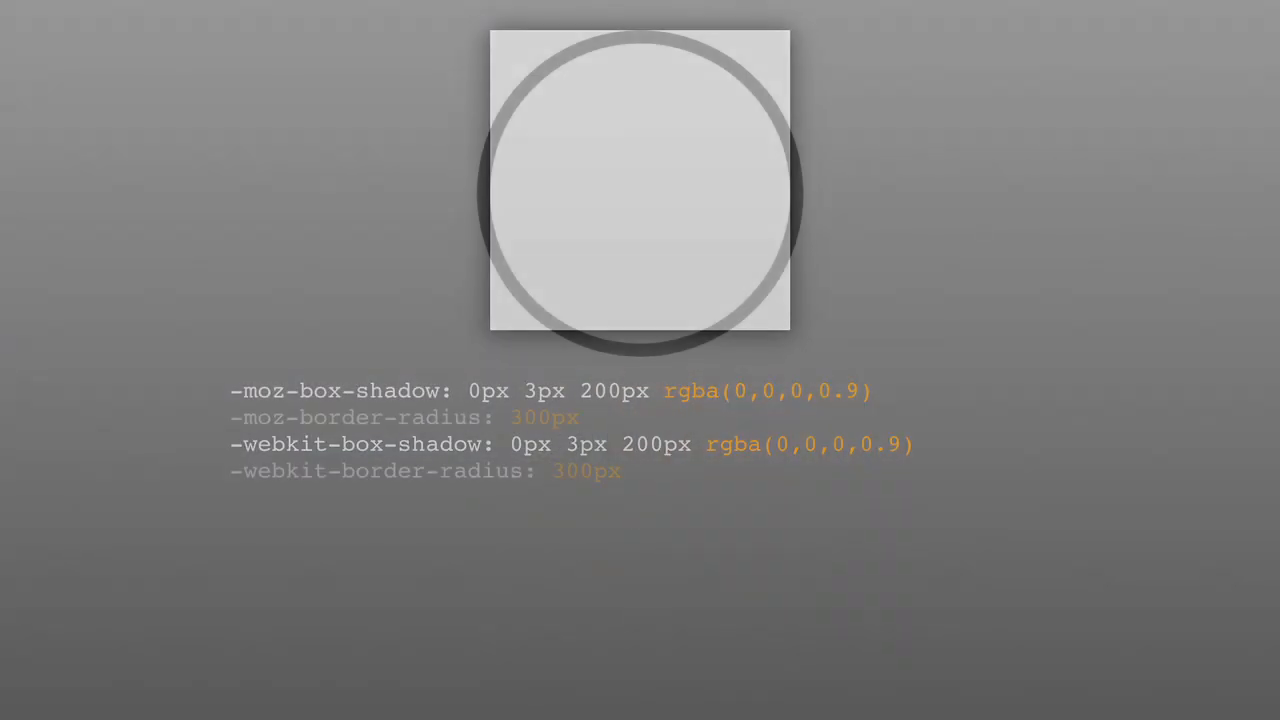
# - Cancel the Broadcast to Twitter dialog and show the 'awesome freaking songs' playlist
pyautogui.press('Right')
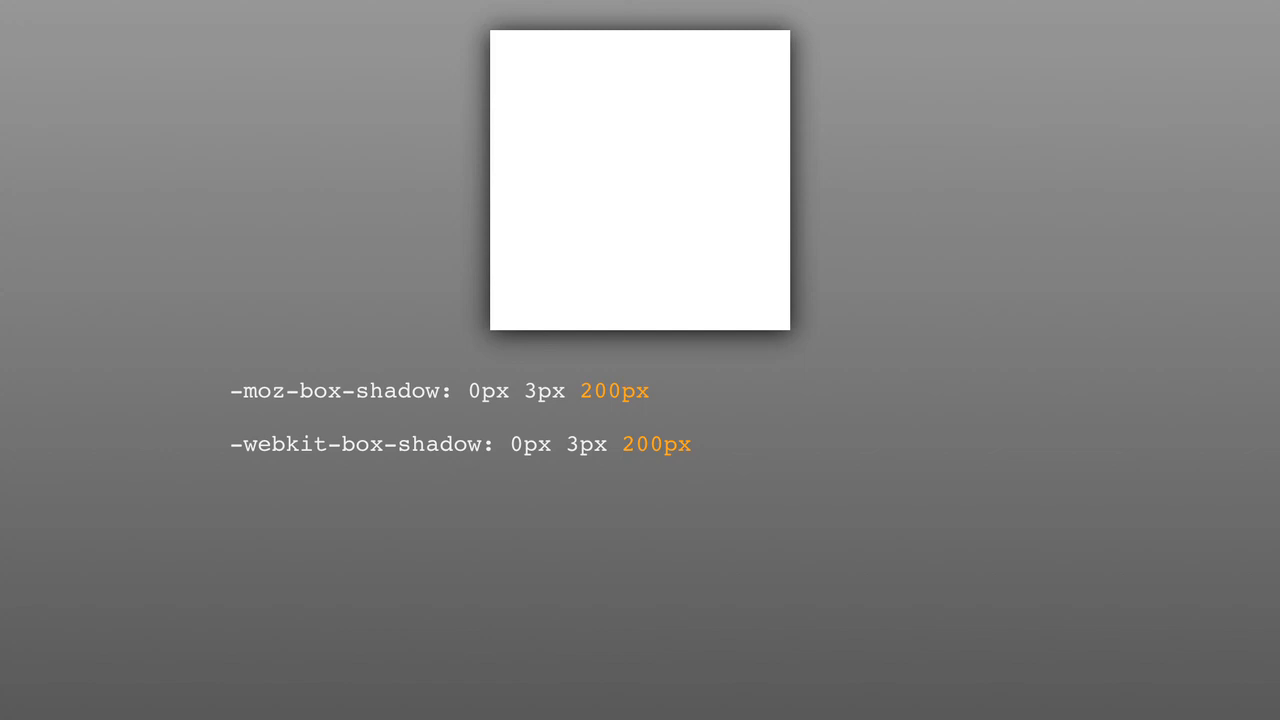
pyautogui.write('#000')
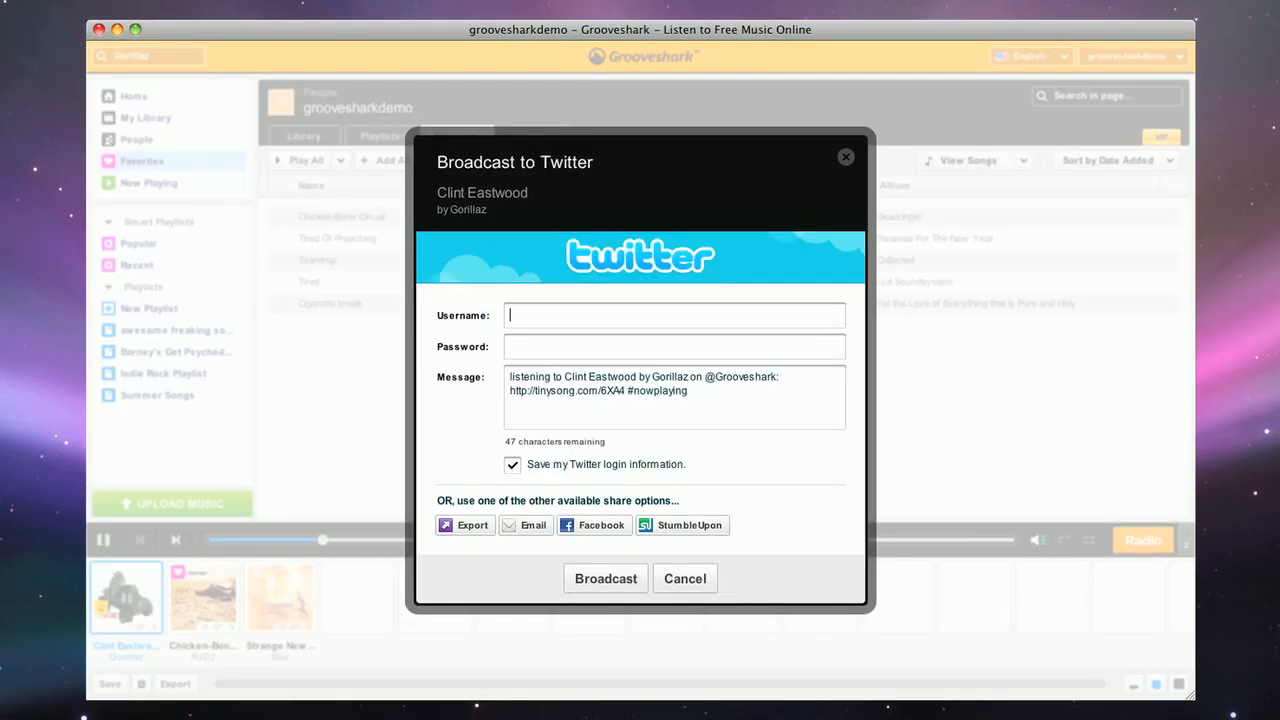
pyautogui.click(684, 578)
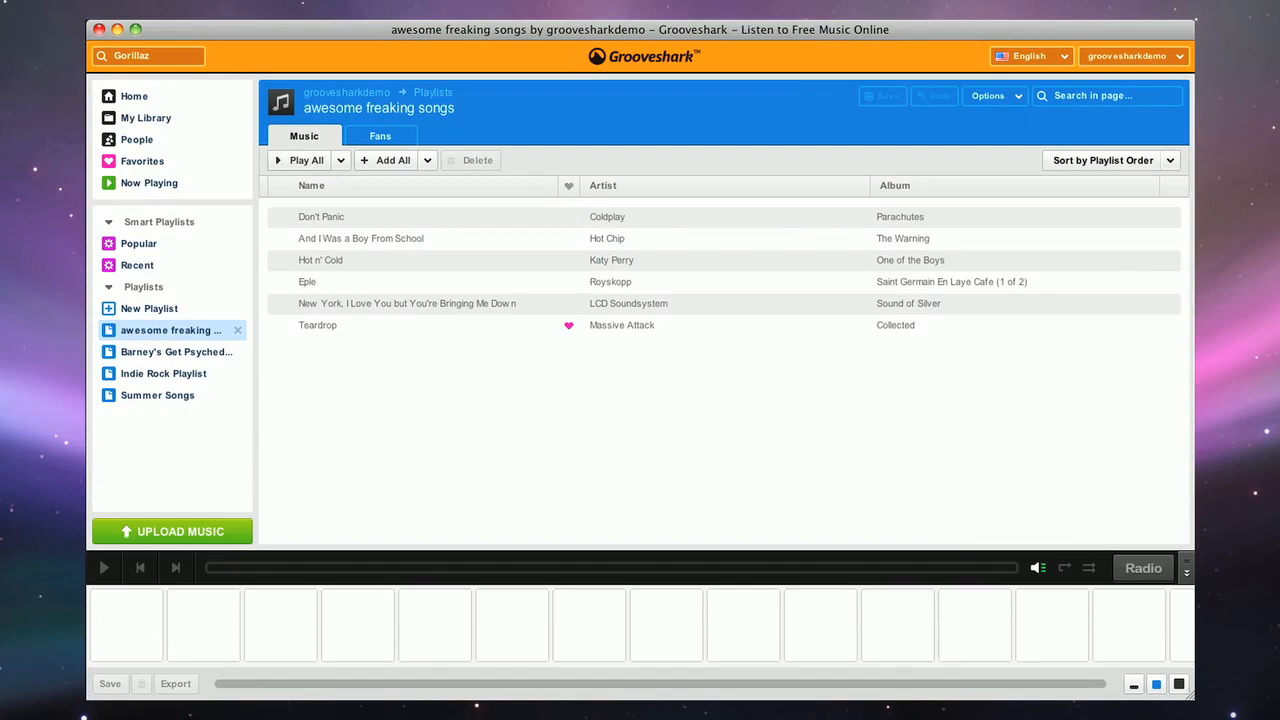
pyautogui.click(304, 160)
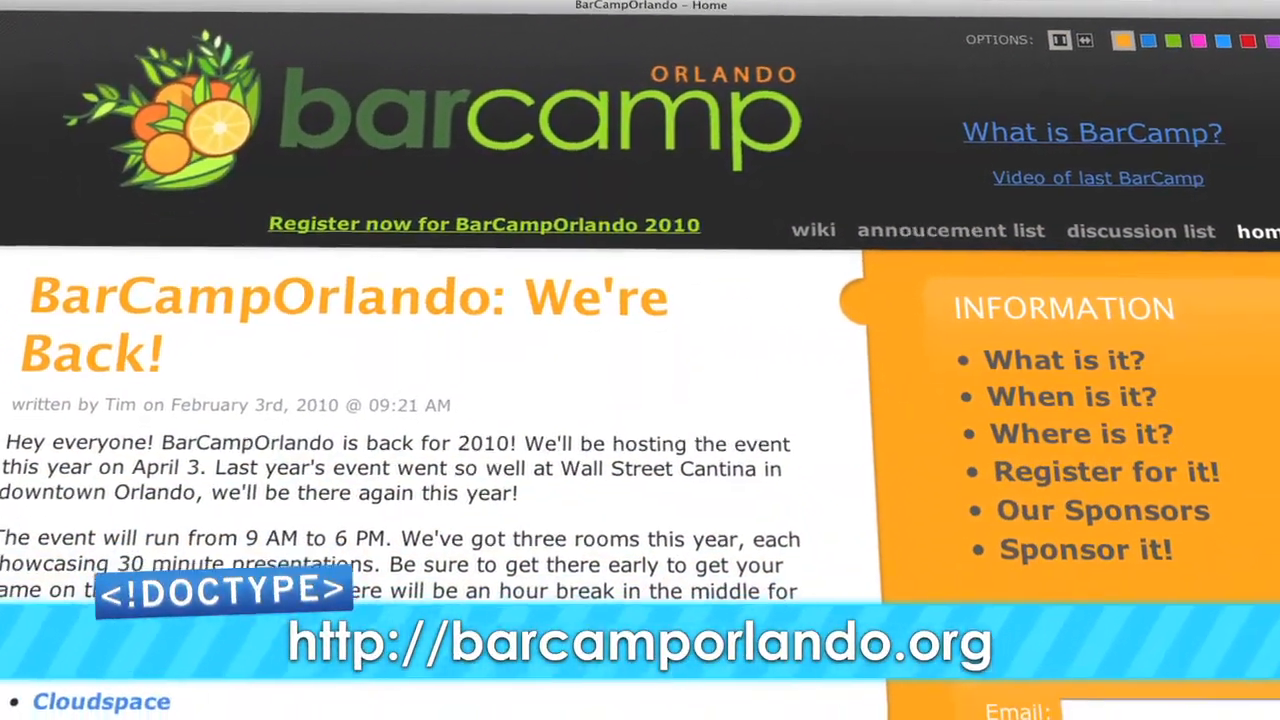
# - Scroll through the 'BarCampOrlando: We're Back!' 2010 announcement on barcamporlando.org
pyautogui.scroll(-3)
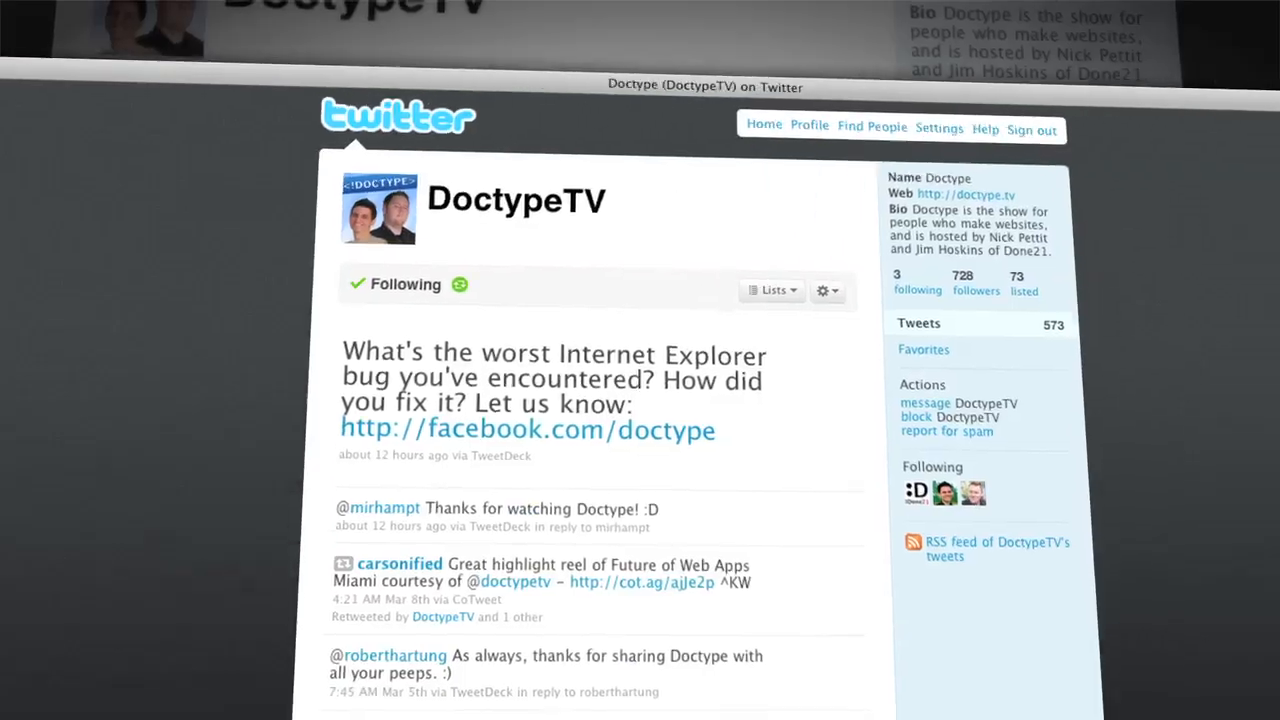
# - Scroll down the DoctypeTV Twitter profile to the replies to frankstallone
pyautogui.scroll(-3)
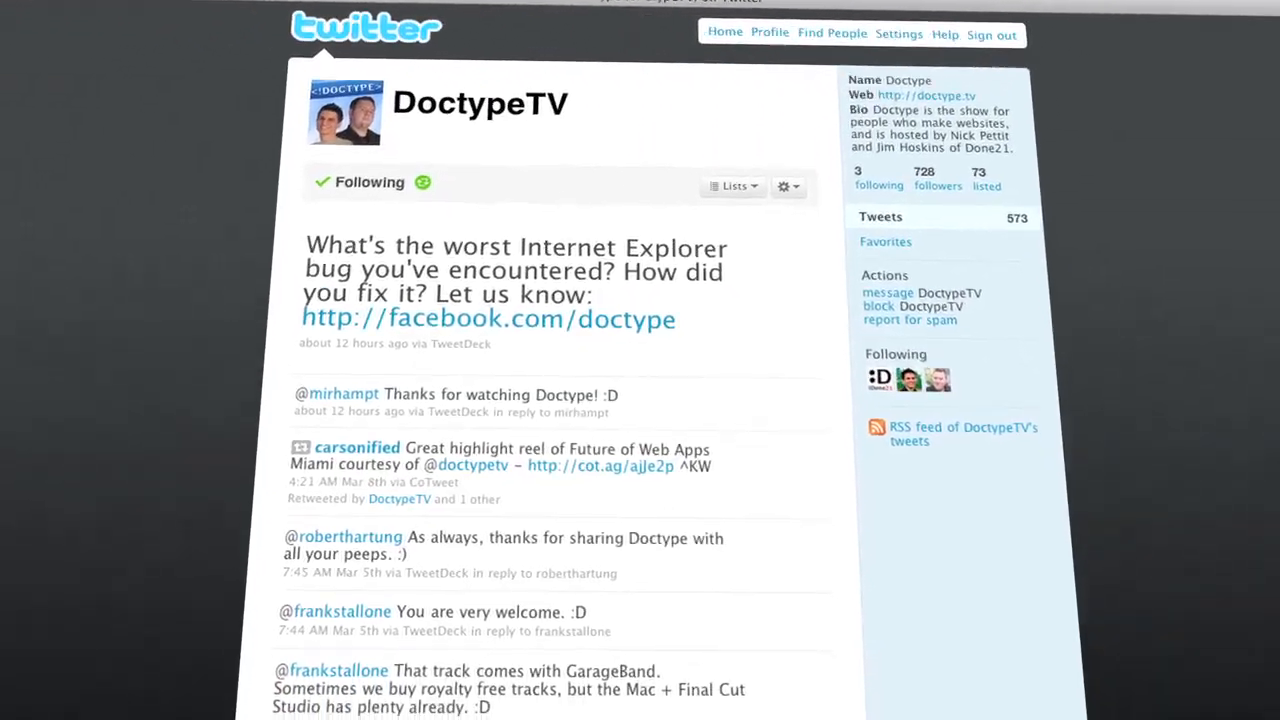